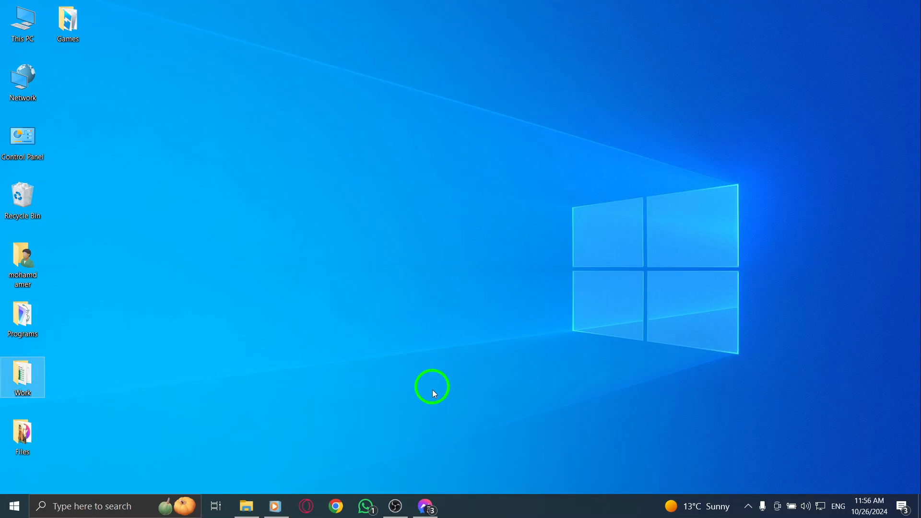
# Close the Messenger window so it can be relaunched fresh
pyautogui.click(422, 506)
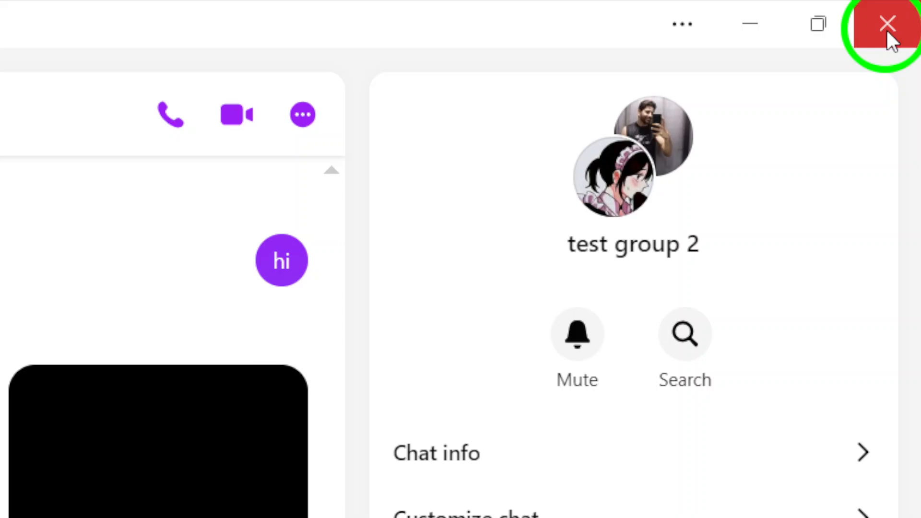
pyautogui.moveTo(881, 27)
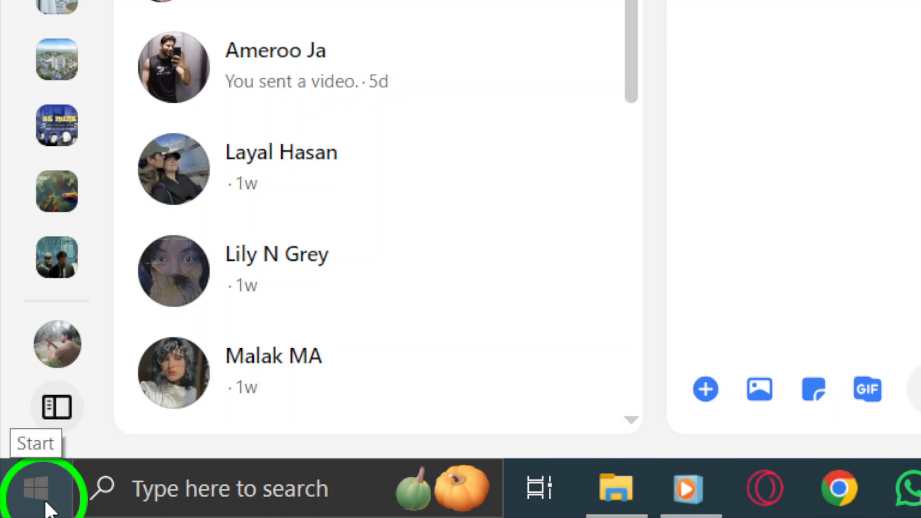
pyautogui.click(33, 493)
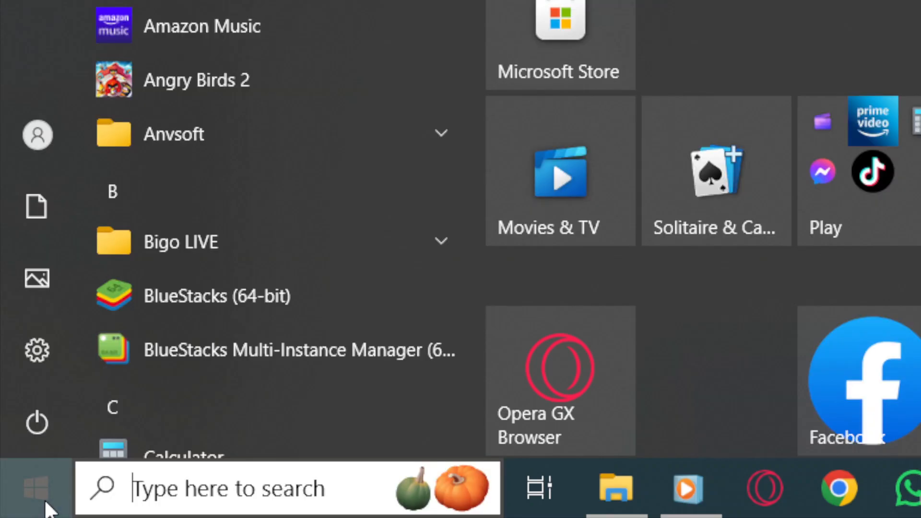
pyautogui.click(34, 423)
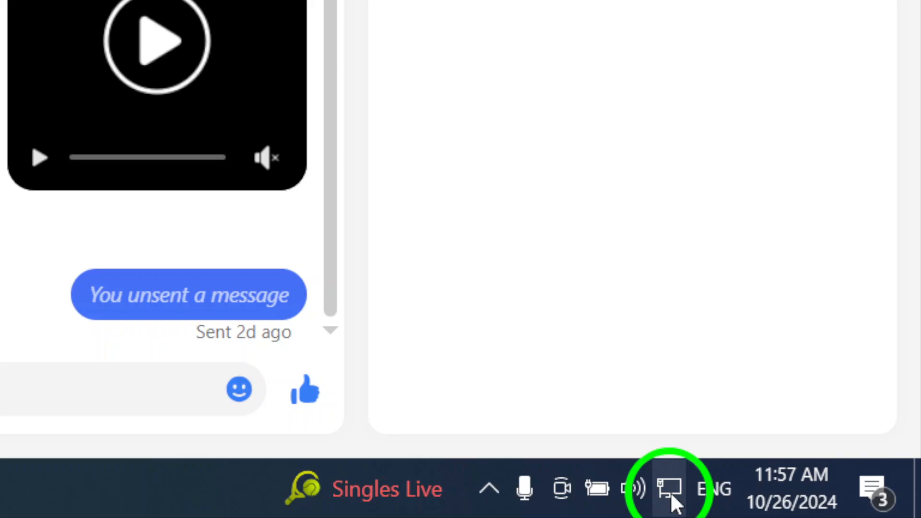
pyautogui.click(667, 492)
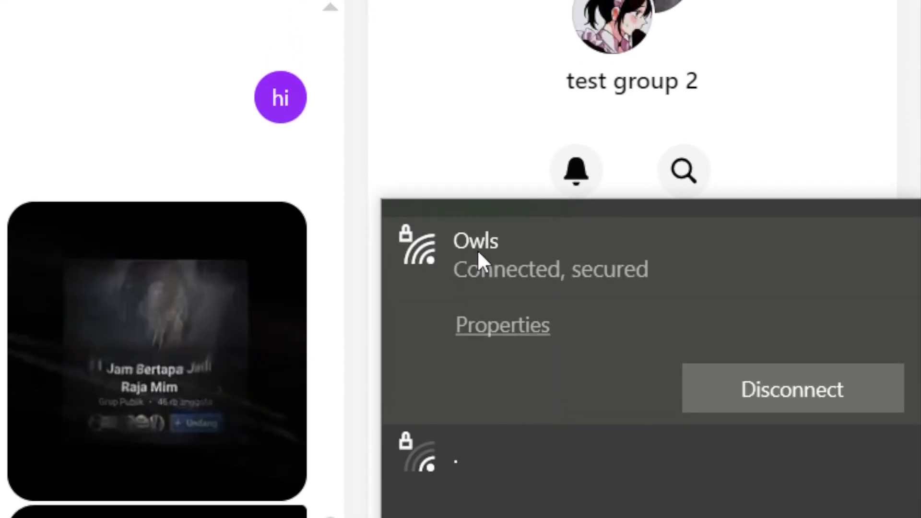
pyautogui.scroll(-3)
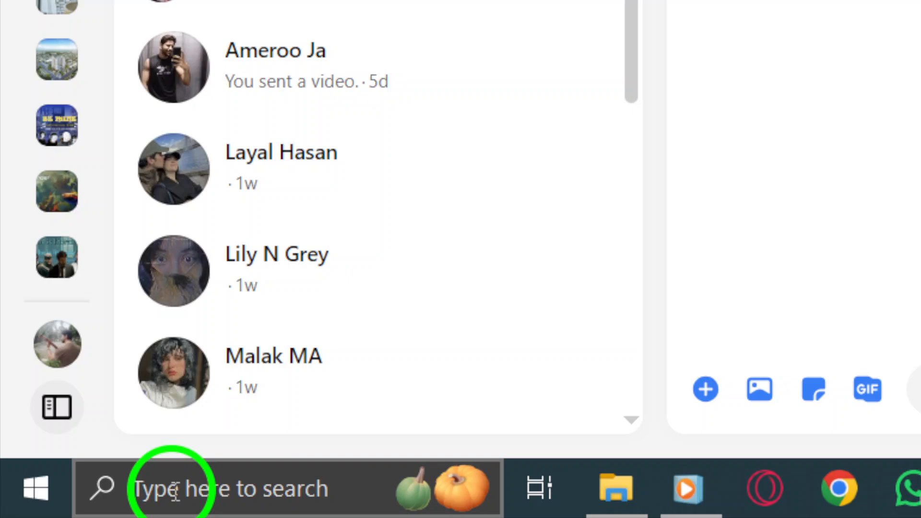
# Reach Apps & features via taskbar search and scroll to the Messenger entries
pyautogui.click(171, 489)
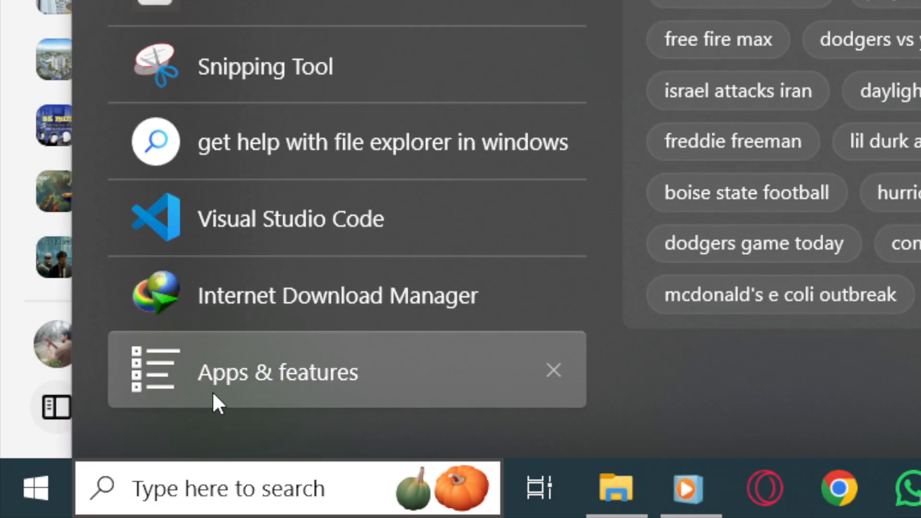
pyautogui.moveTo(344, 396)
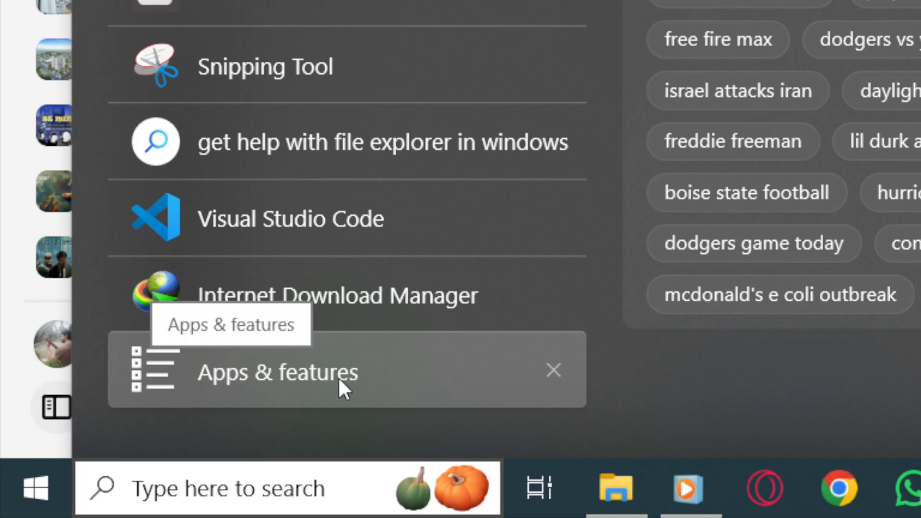
pyautogui.click(276, 372)
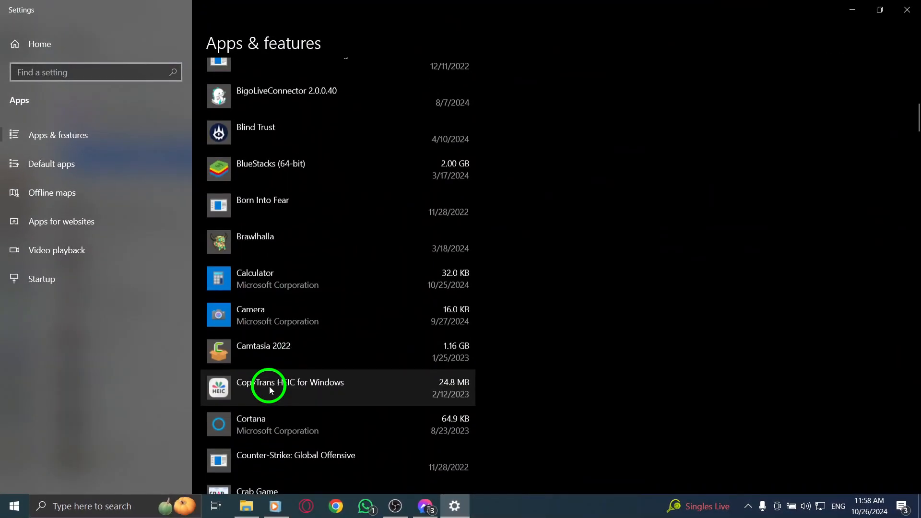
pyautogui.scroll(-3)
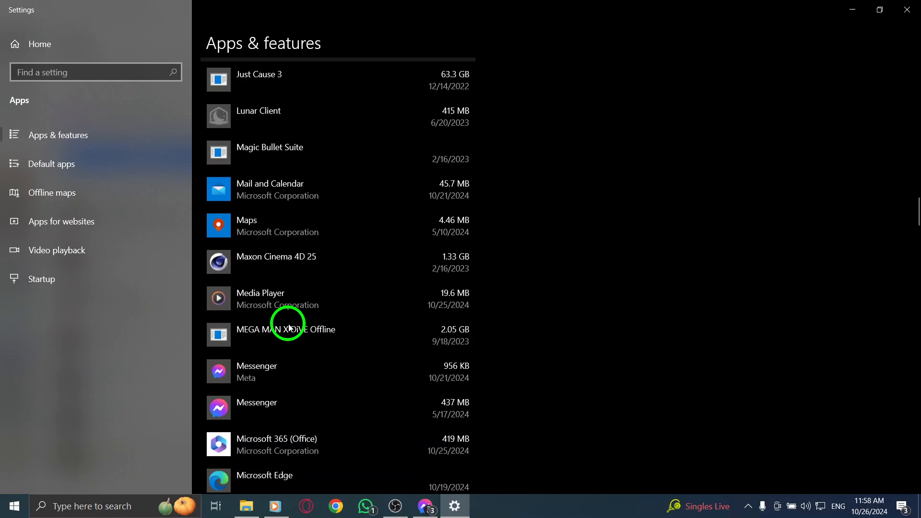